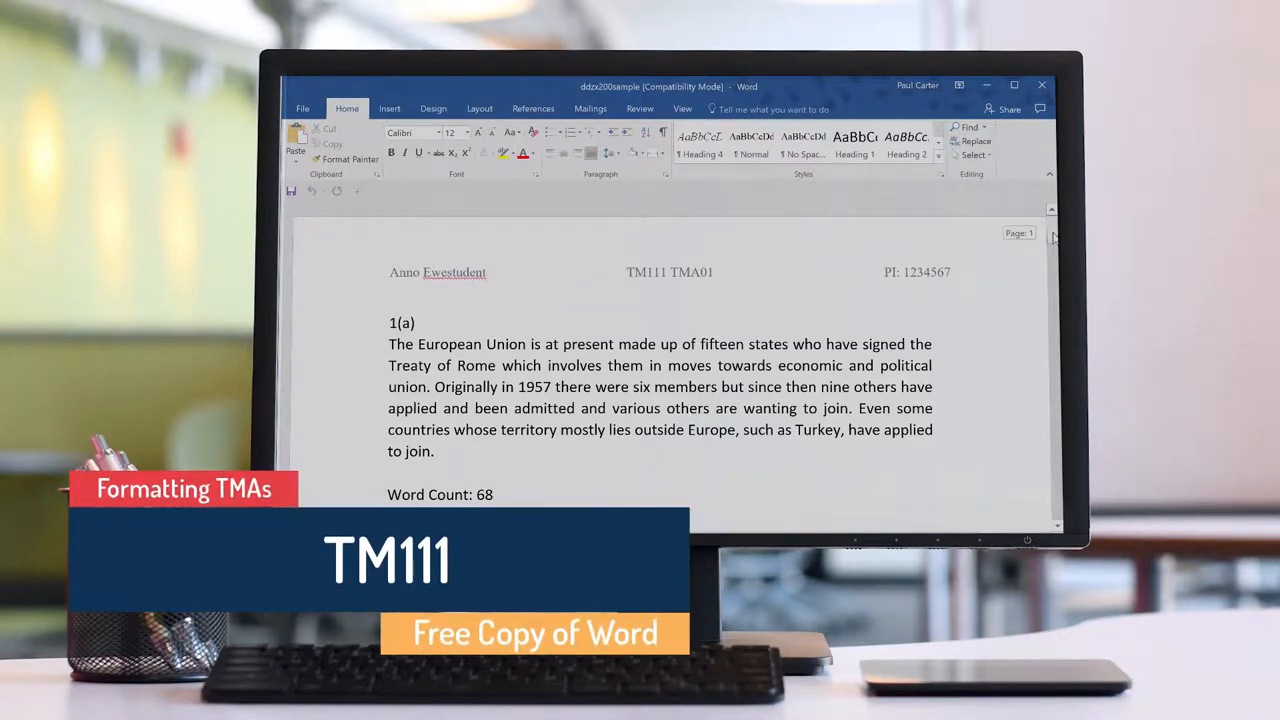
Scroll down through the essay document to review its lower pages.
scroll("down", 3)
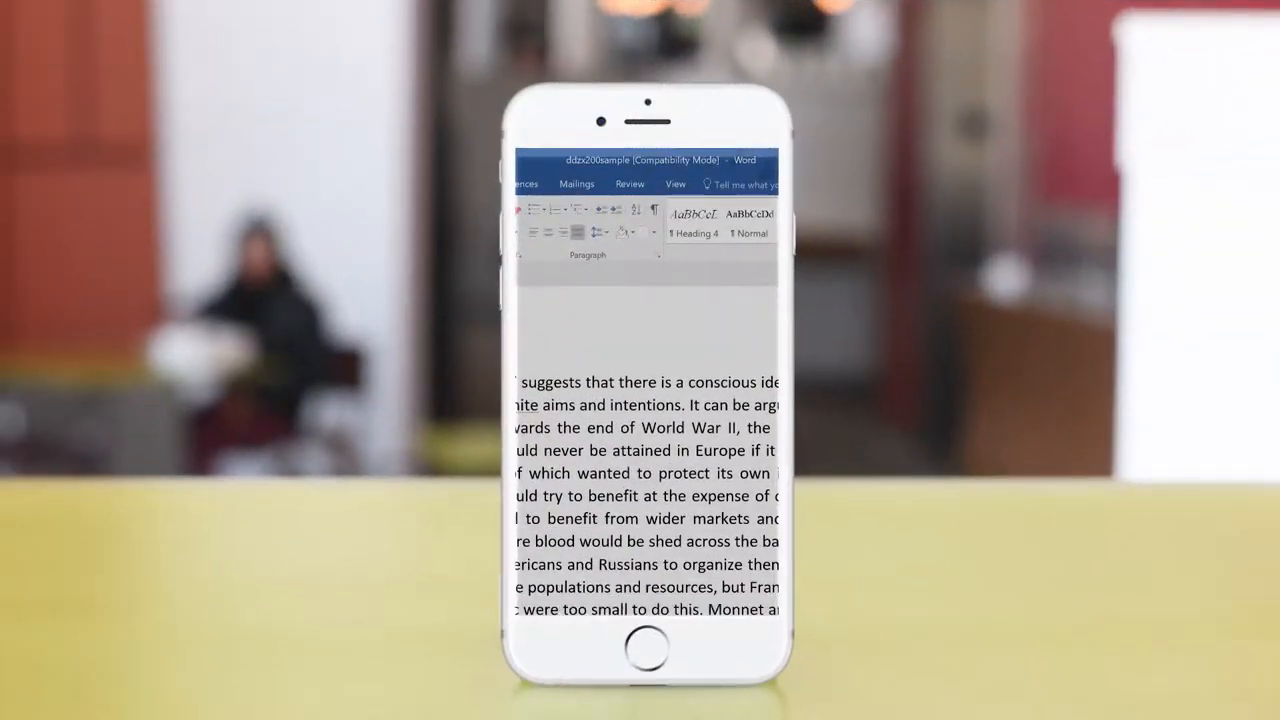
scroll("down", 3)
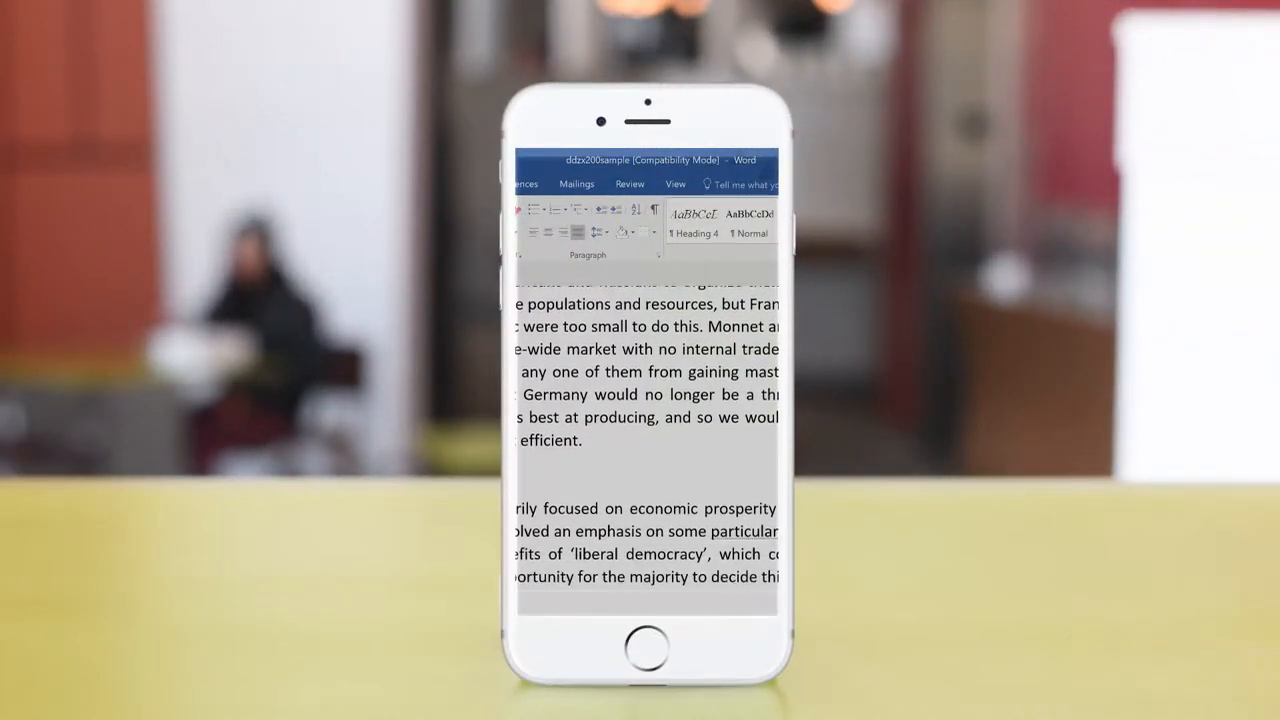
scroll("down", 3)
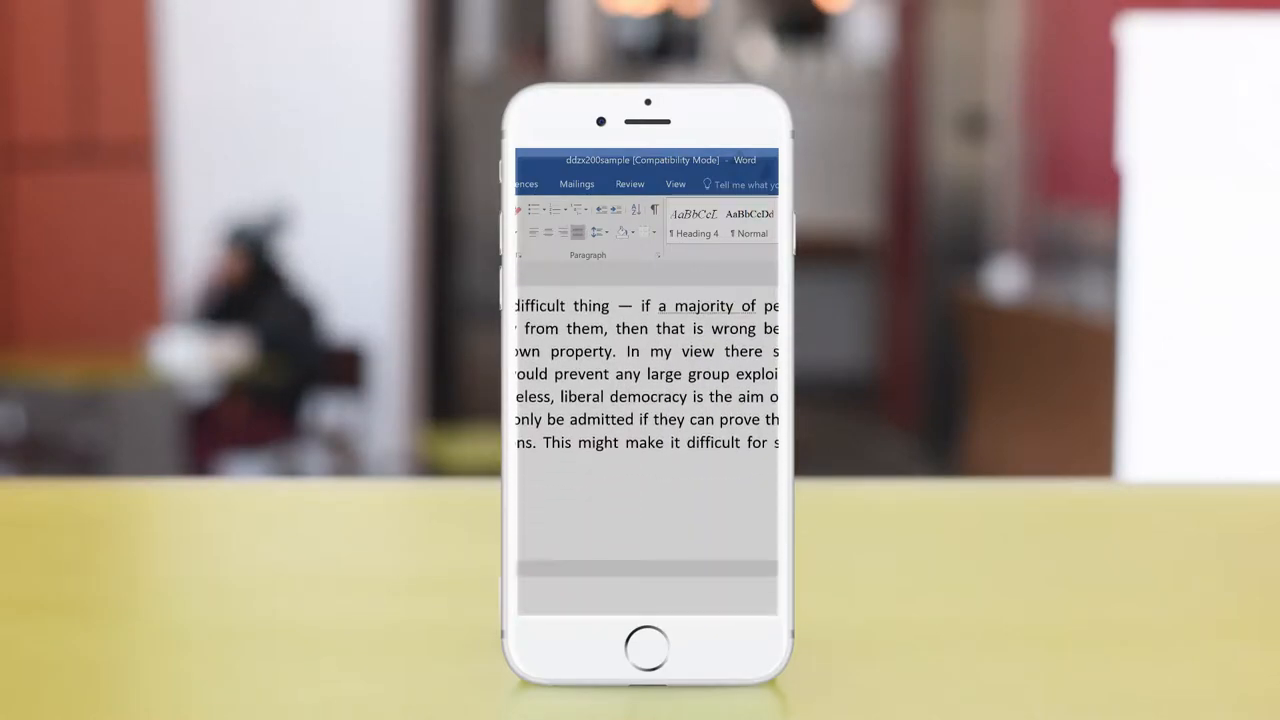
scroll("down", 3)
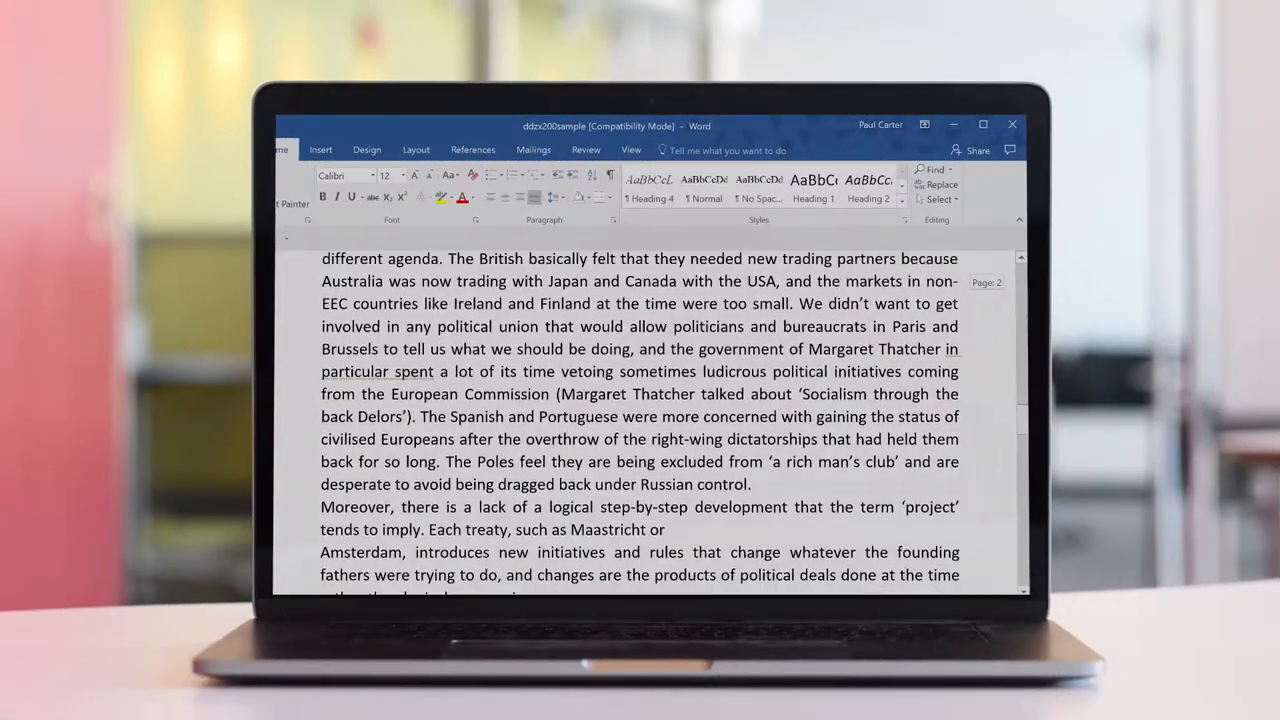
scroll("down", 3)
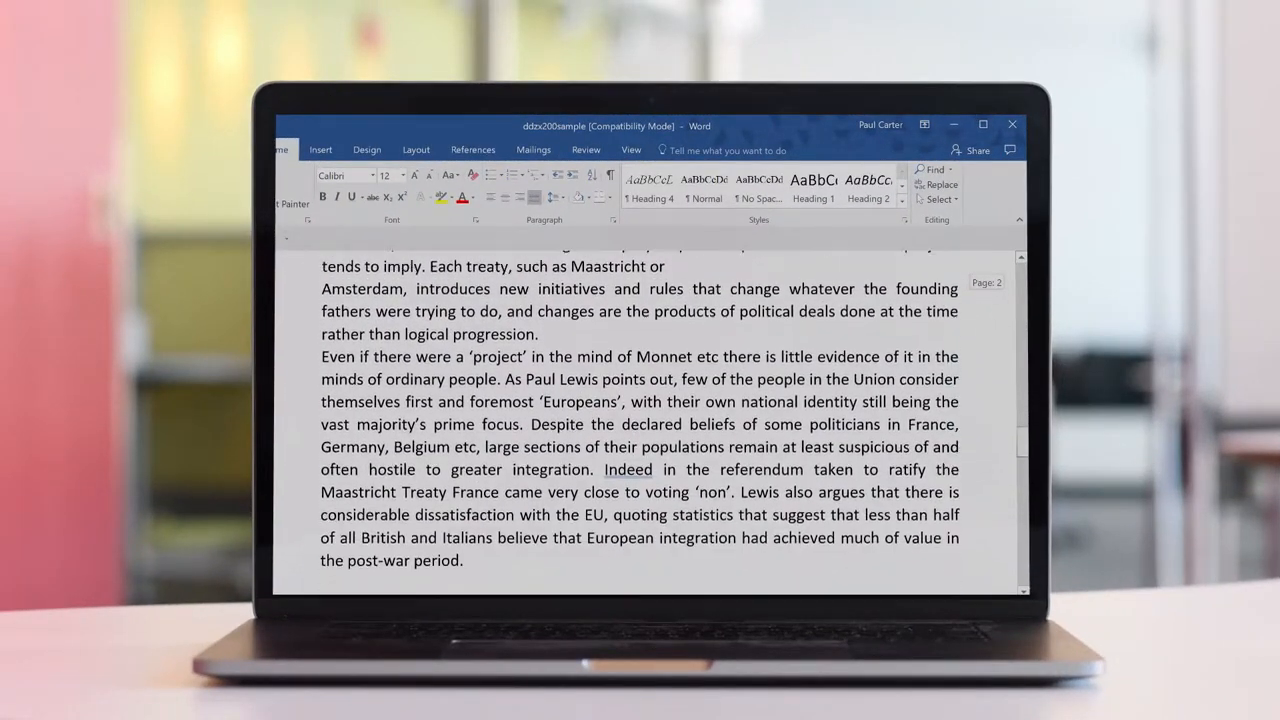
scroll("down", 3)
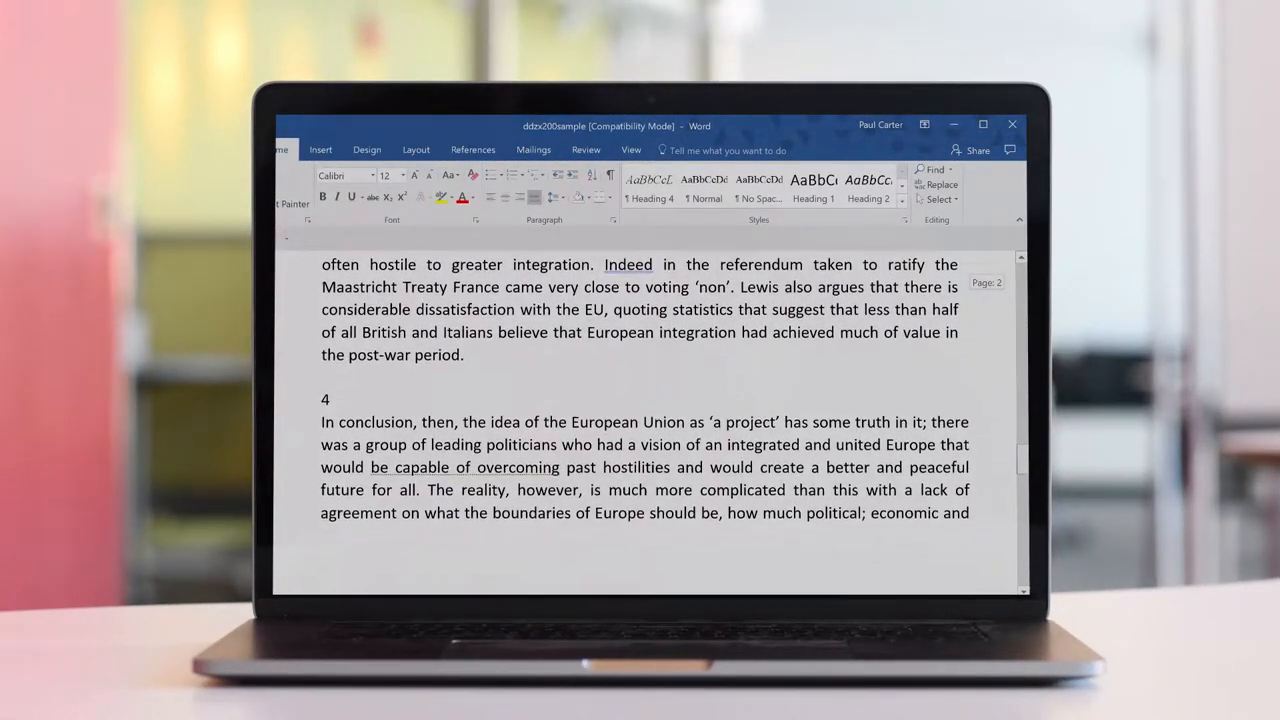
scroll("down", 3)
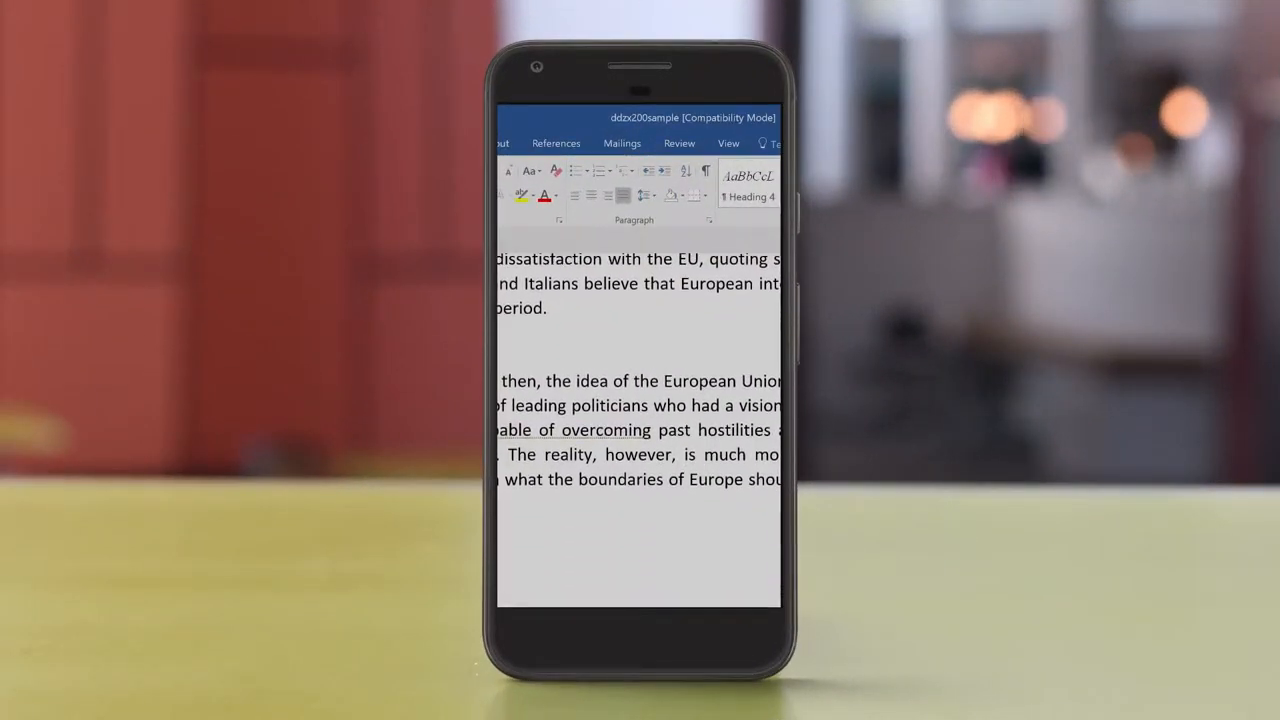
scroll("down", 3)
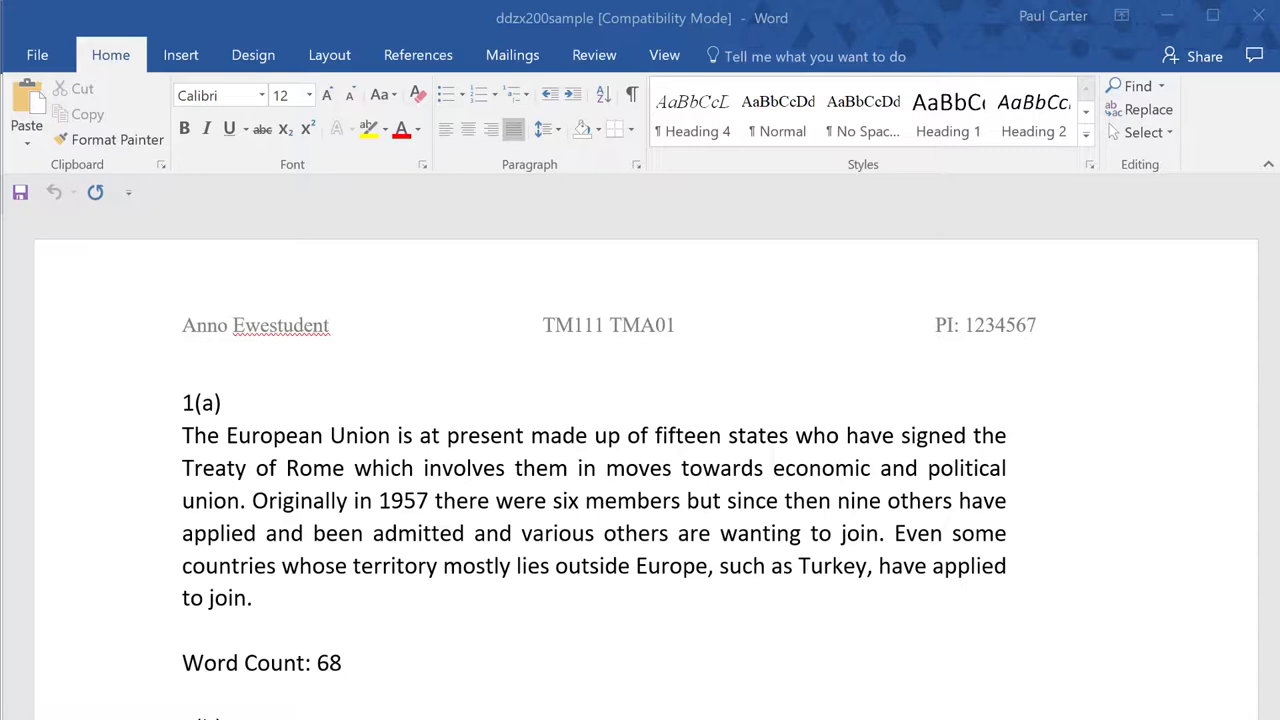
Search Word's built-in Help (F1) for headers & footers in Word 2016.
key("f1")
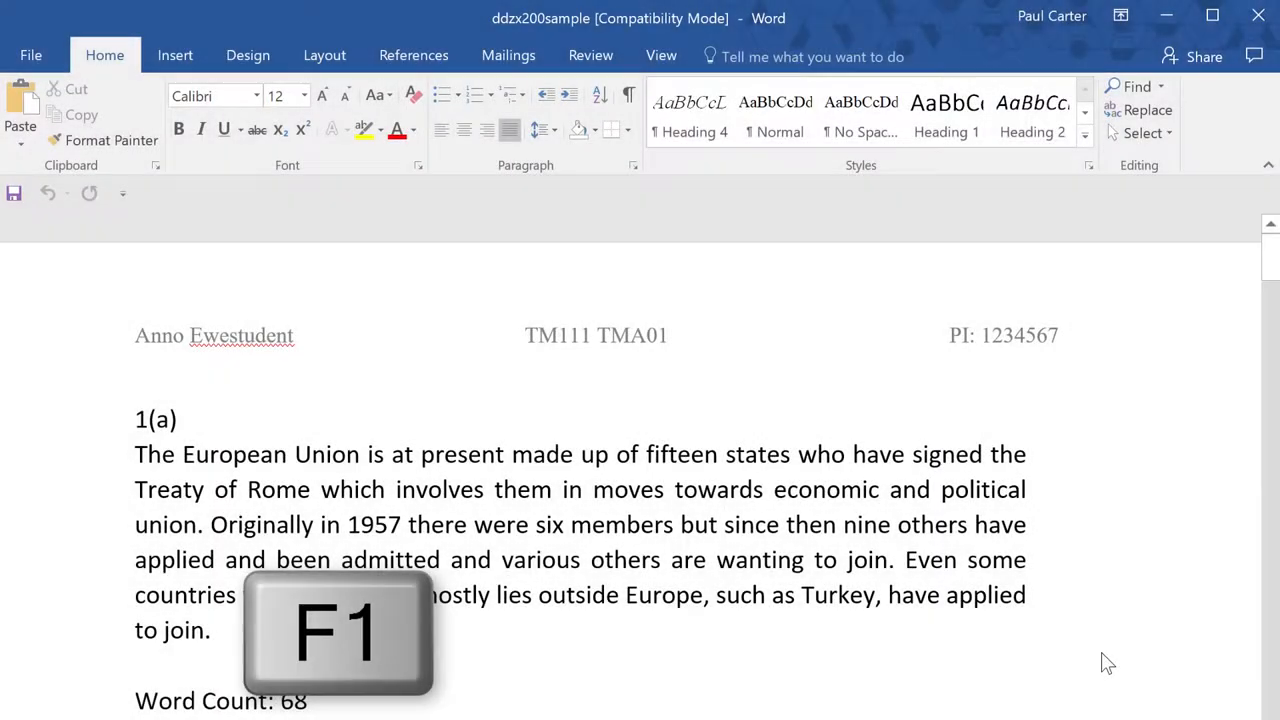
key("f1")
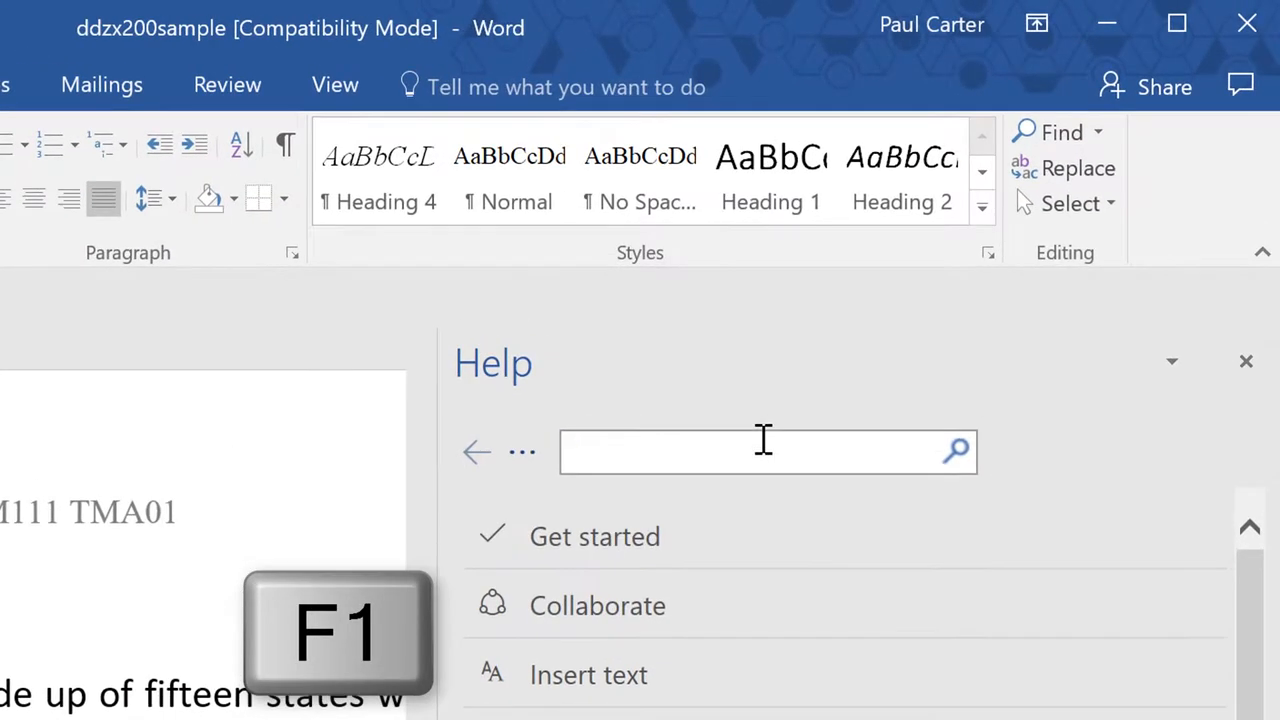
type("headers & footers in Word 2016")
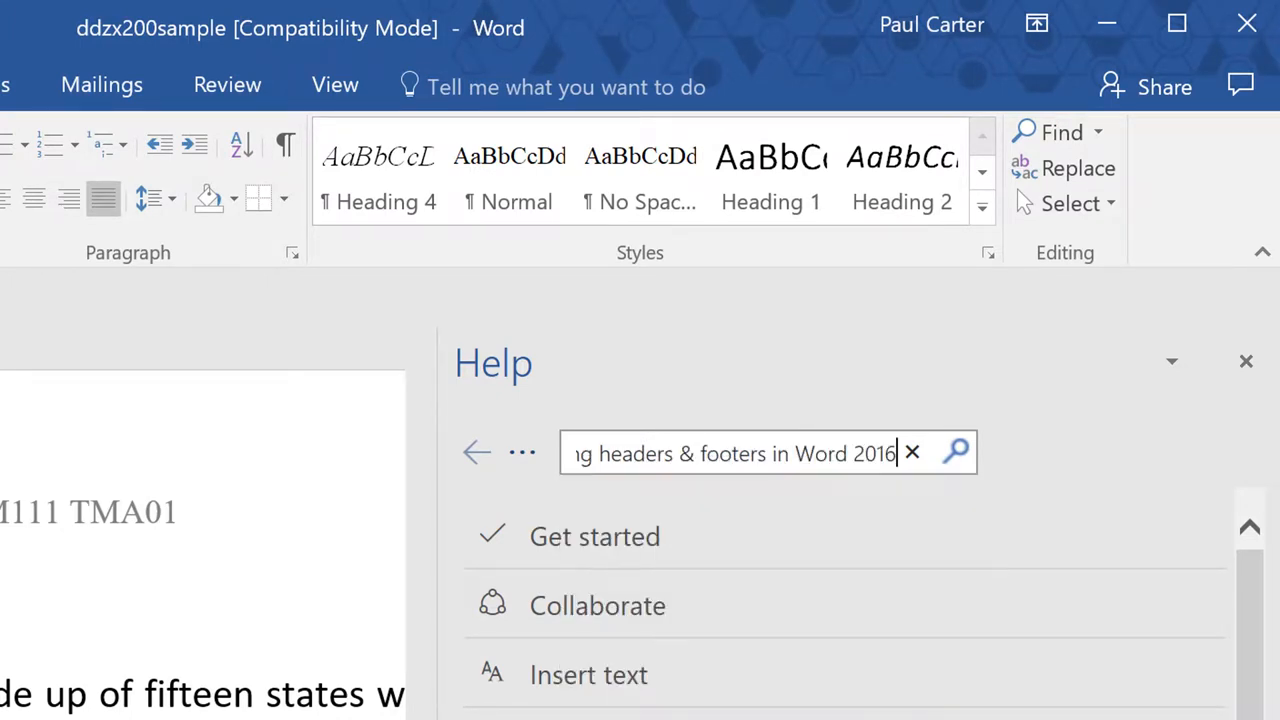
left_click(956, 452)
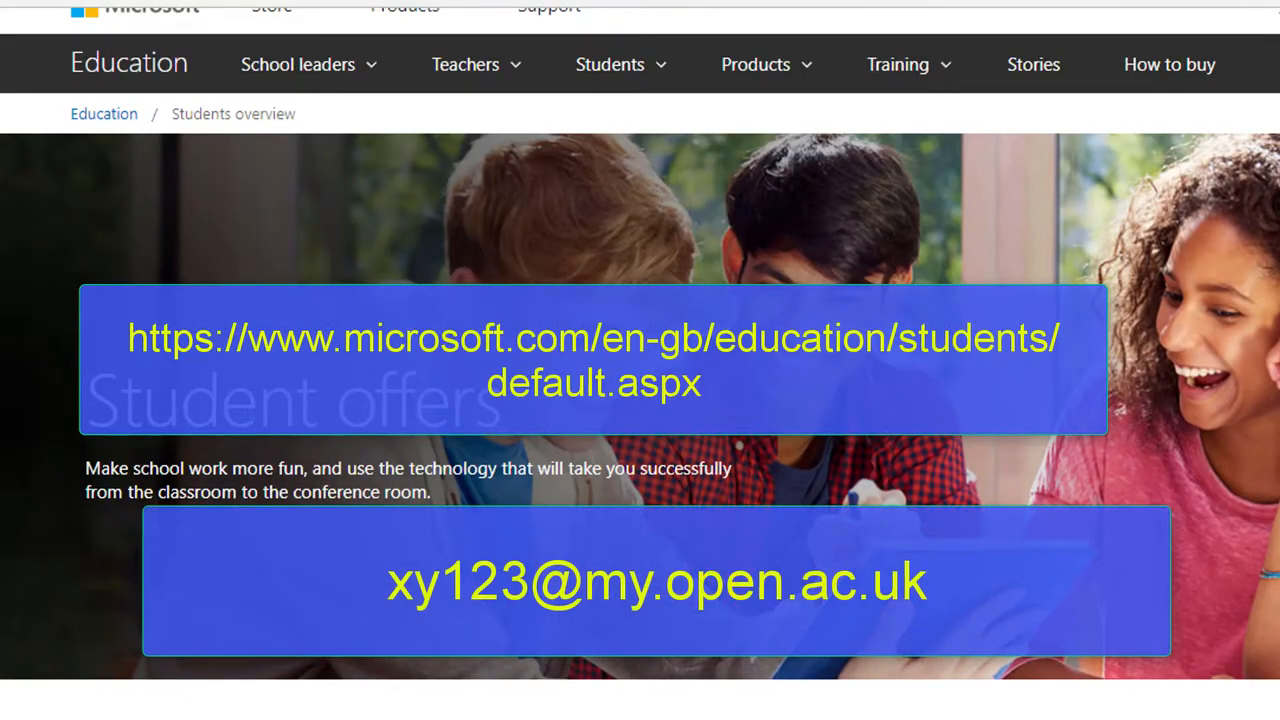
Scroll the student offers page down to the Get Office 365 for free school-email signup.
scroll("down", 3)
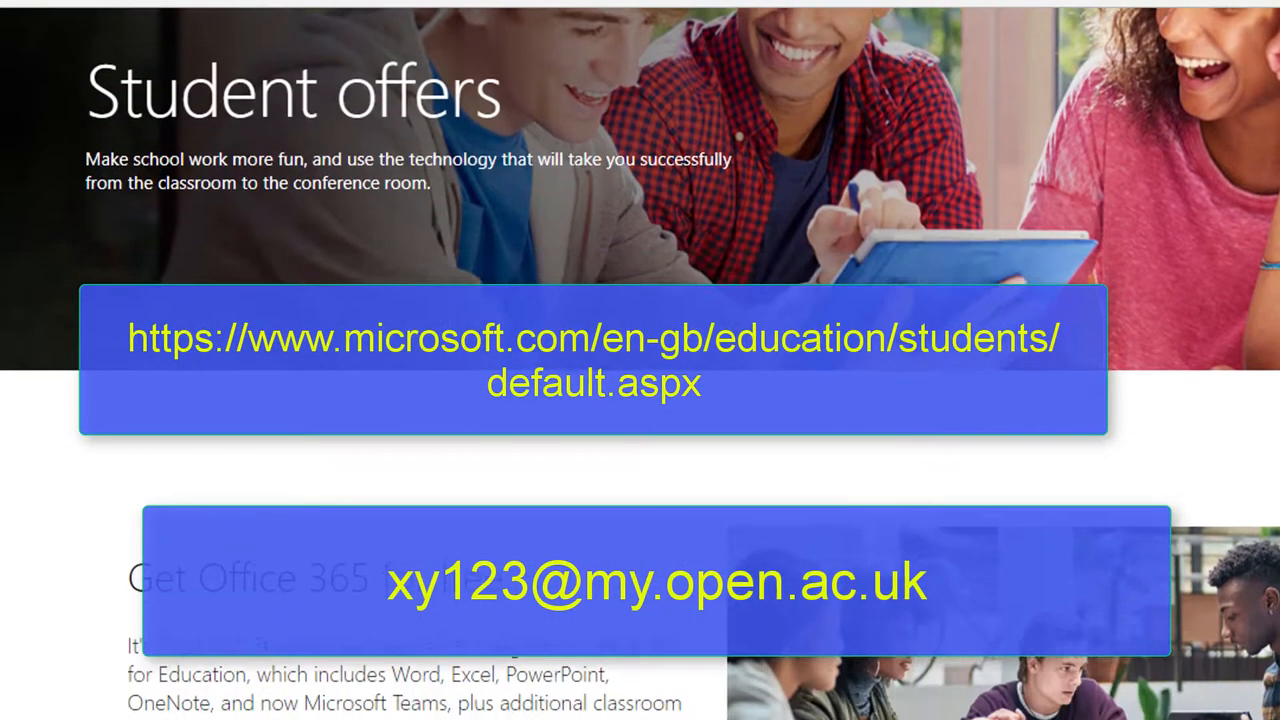
scroll("down", 3)
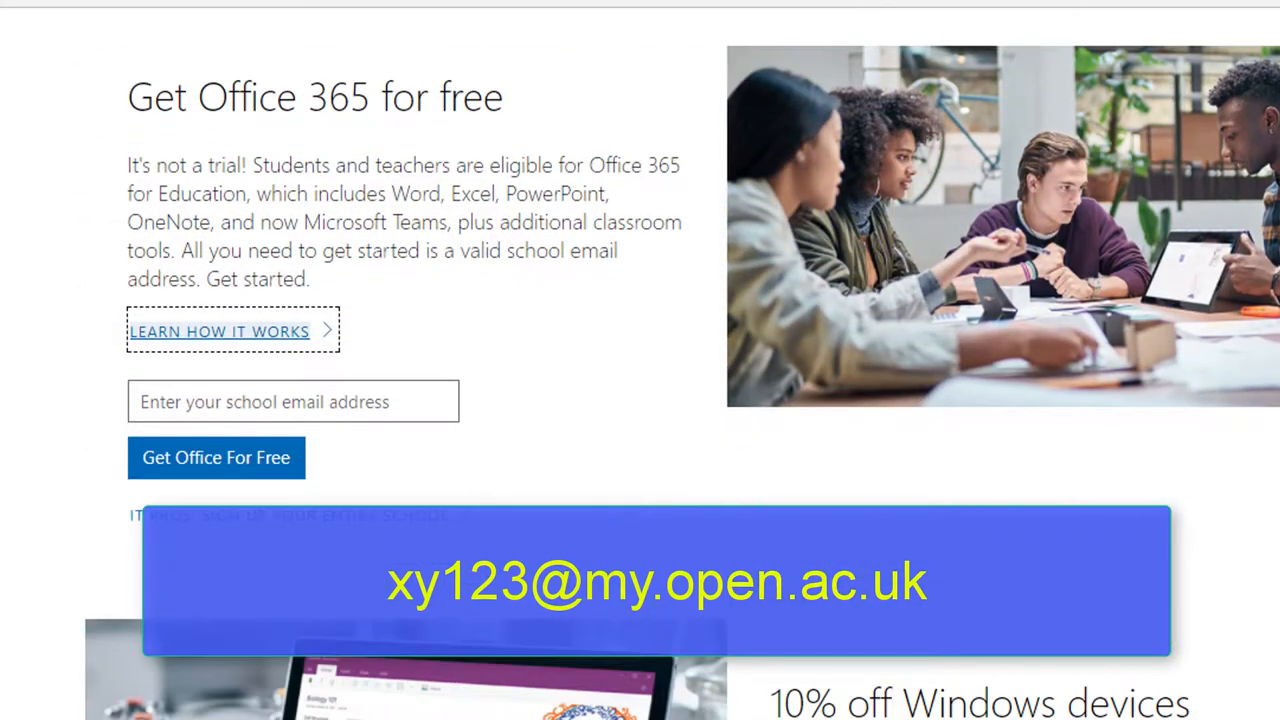
scroll("down", 3)
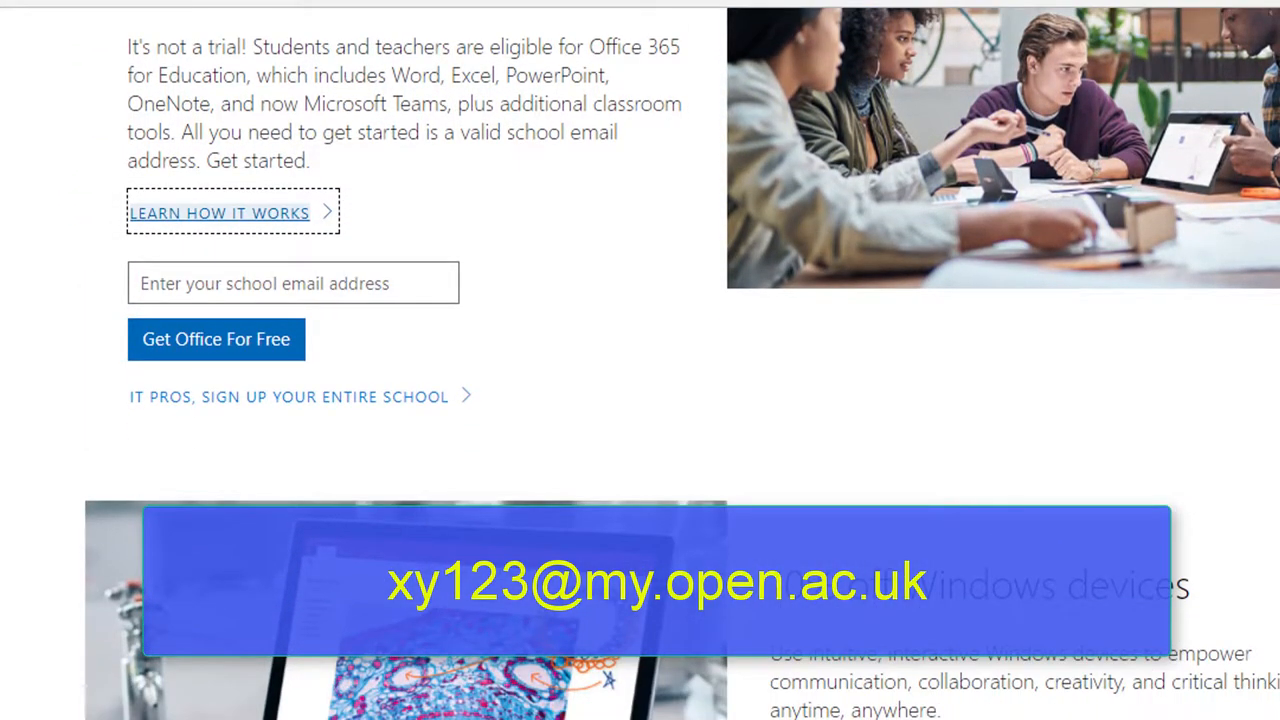